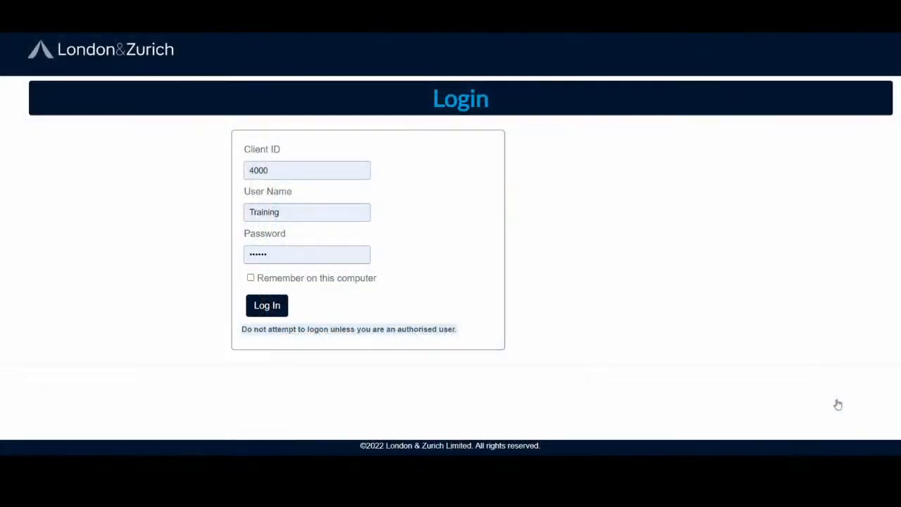
pyautogui.moveTo(713, 244)
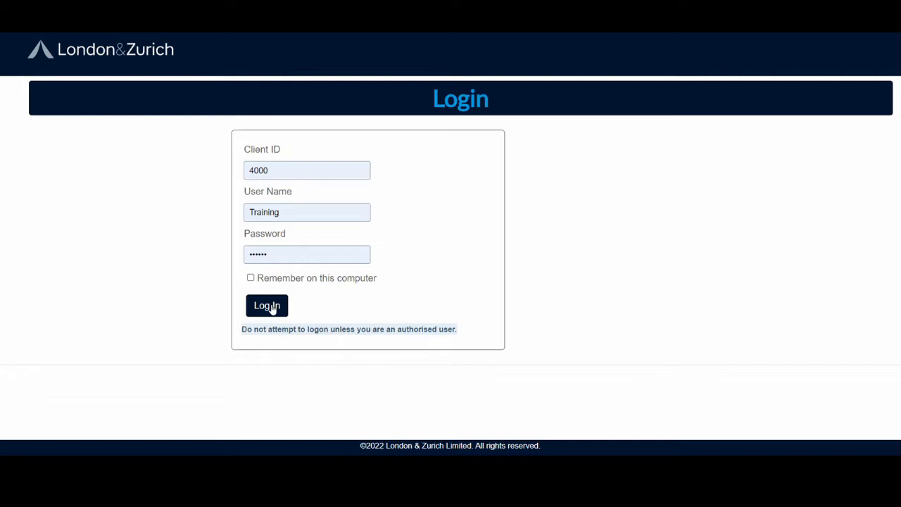
pyautogui.moveTo(385, 212)
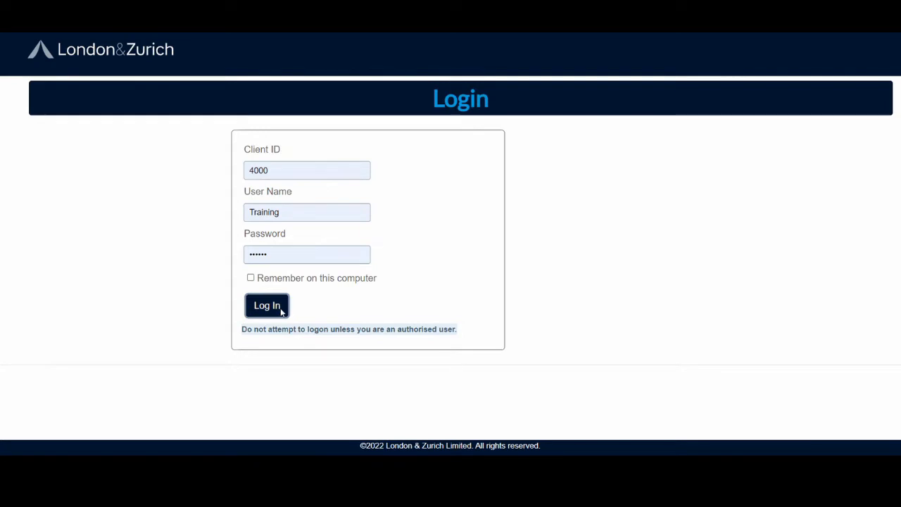
# - Log in to the training account to reach the portal's welcome page
pyautogui.click(267, 305)
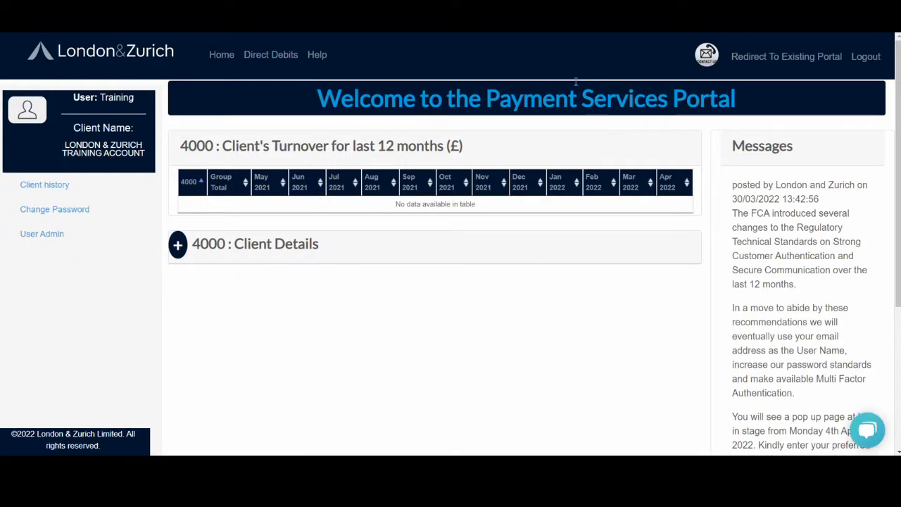
pyautogui.moveTo(690, 360)
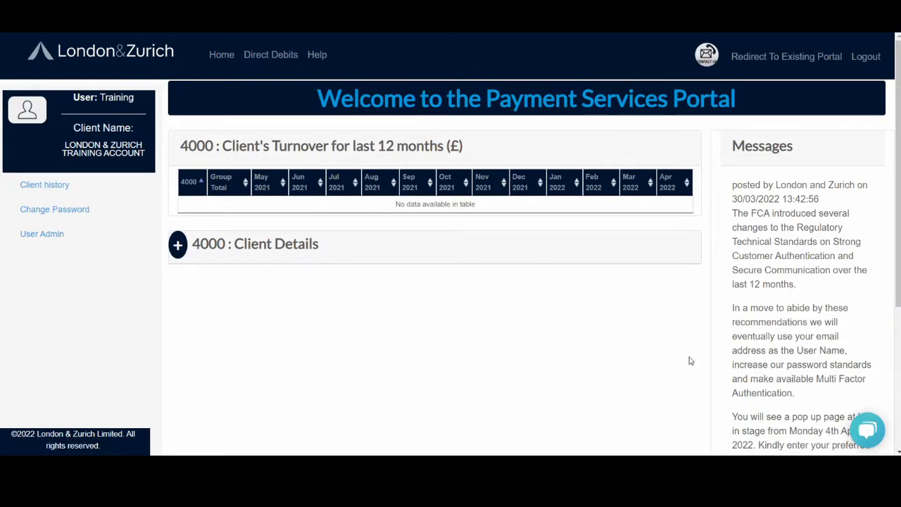
pyautogui.moveTo(879, 451)
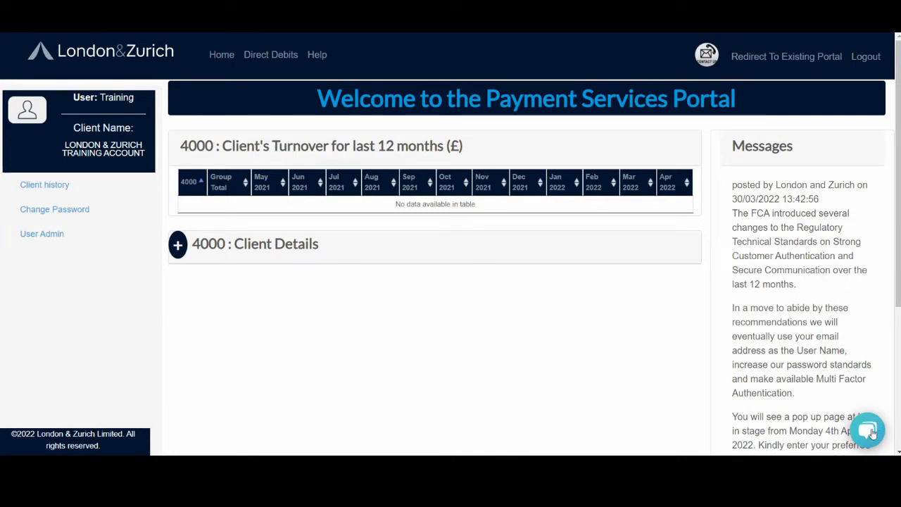
# - Ask the help chat 'How do I know which collections have failed' and review the suggested articles
pyautogui.click(868, 430)
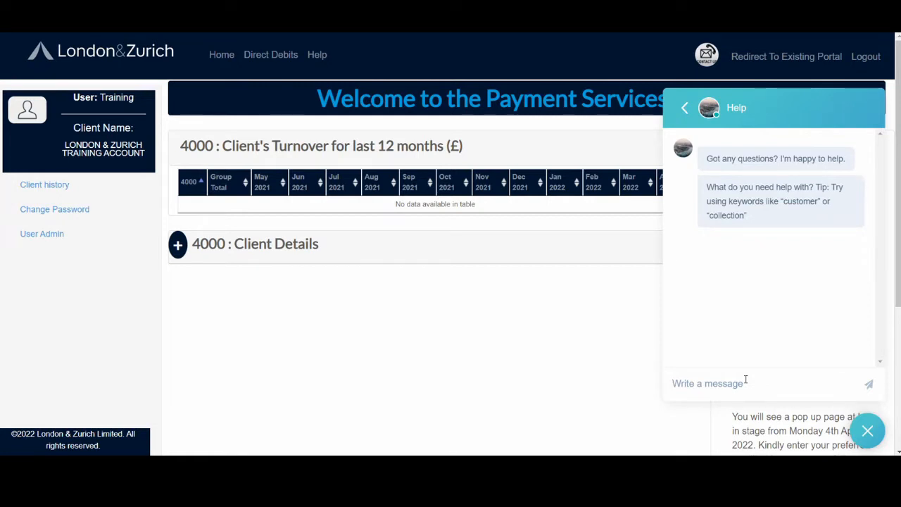
pyautogui.write('How do I know which co')
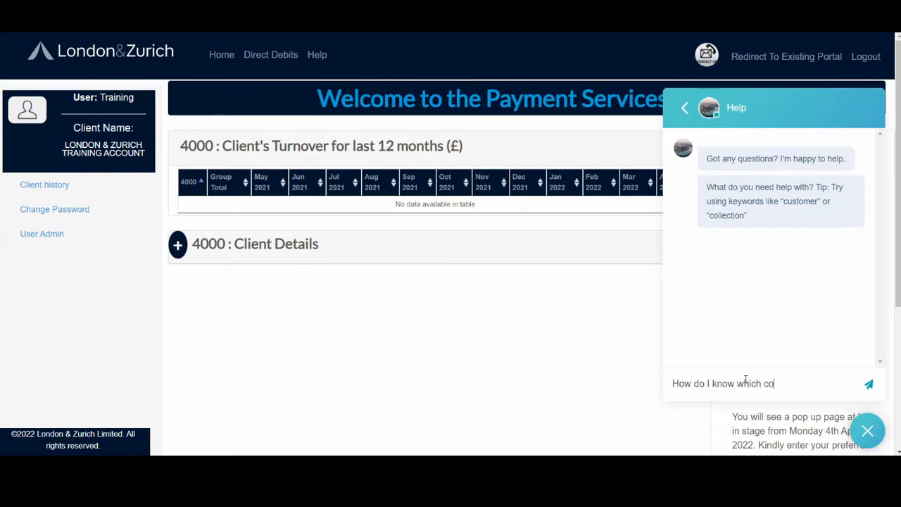
pyautogui.write('llections a')
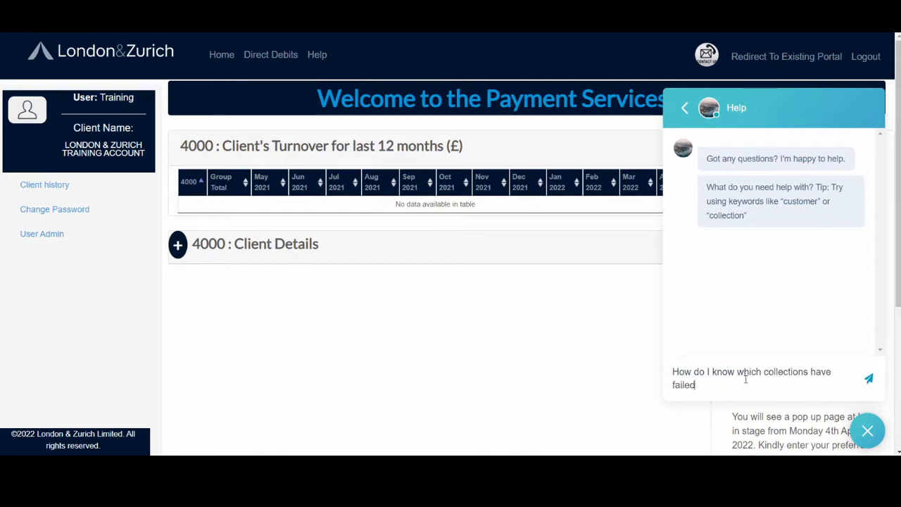
pyautogui.click(869, 379)
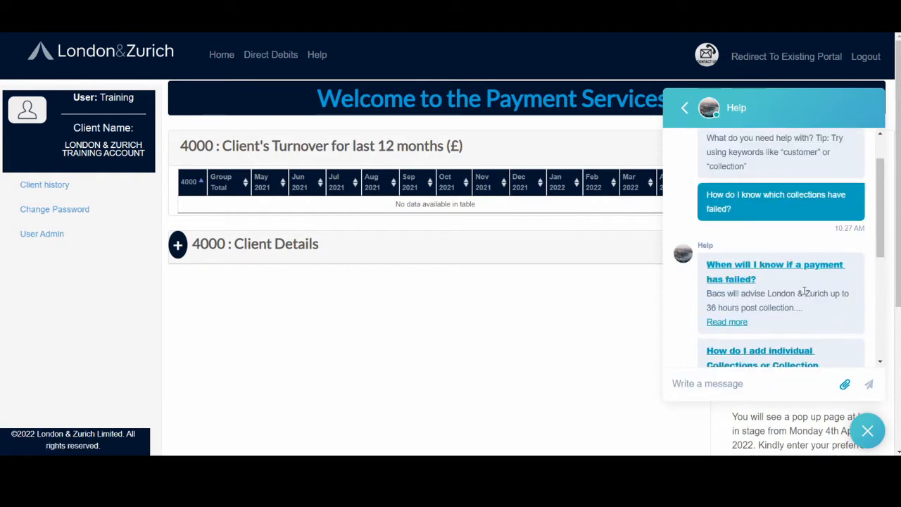
pyautogui.scroll(-3)
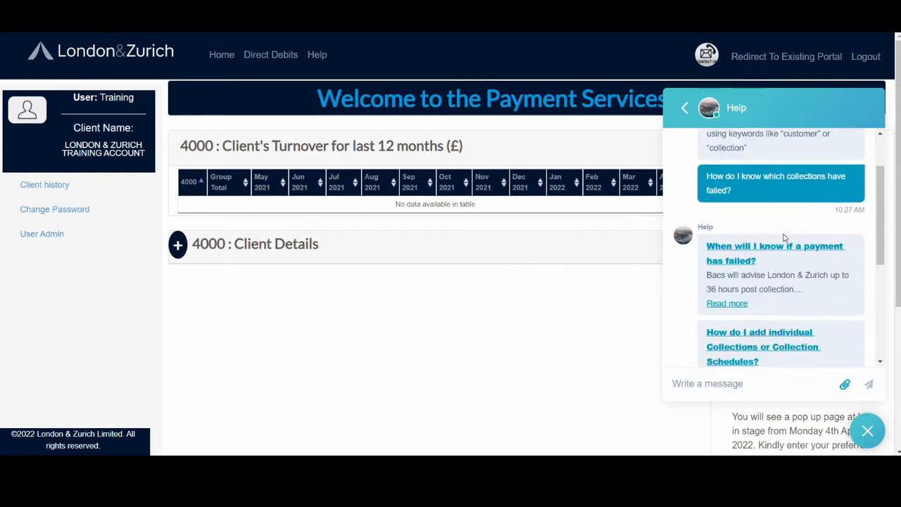
pyautogui.scroll(-3)
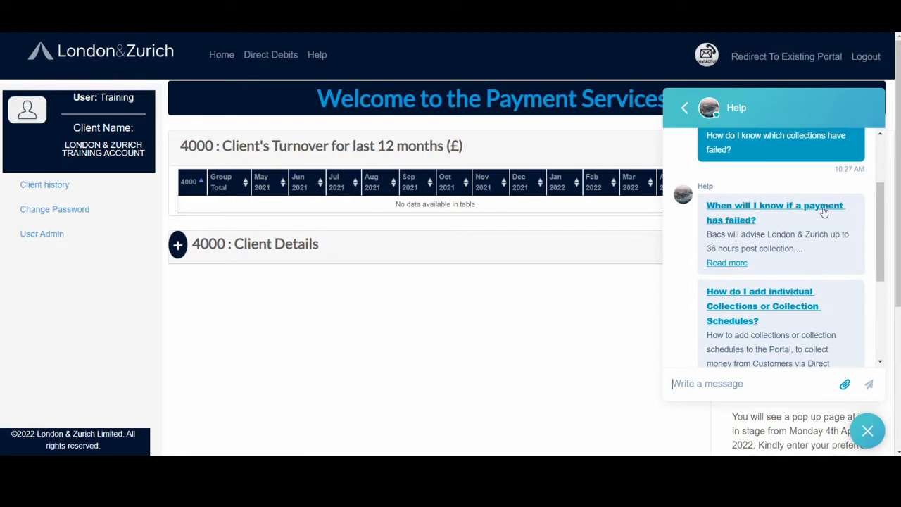
pyautogui.scroll(-3)
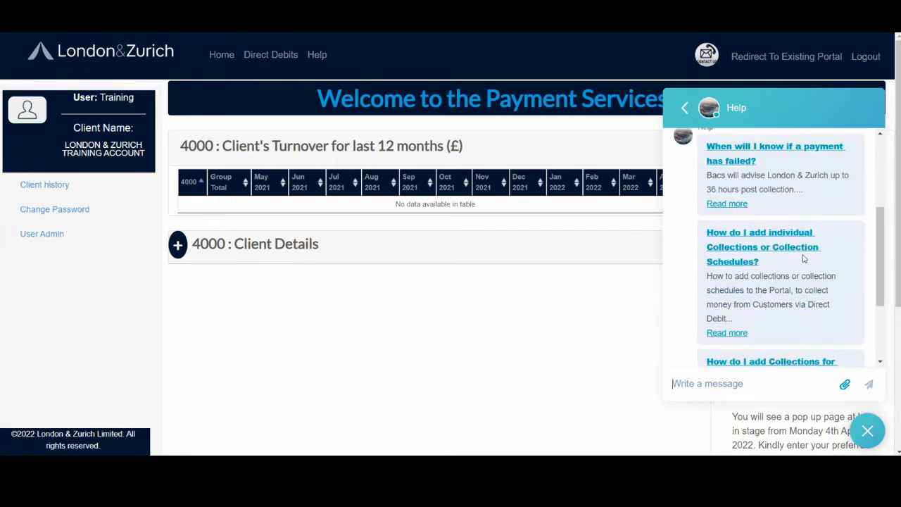
pyautogui.scroll(-3)
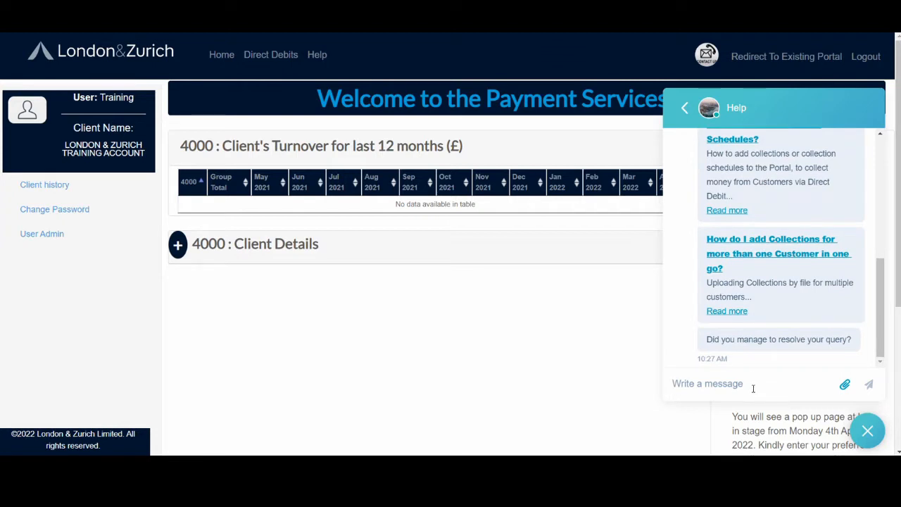
# - Answer No, reply Y, ask 'I would like to see the collections report?', and review the new suggestions
pyautogui.write('No')
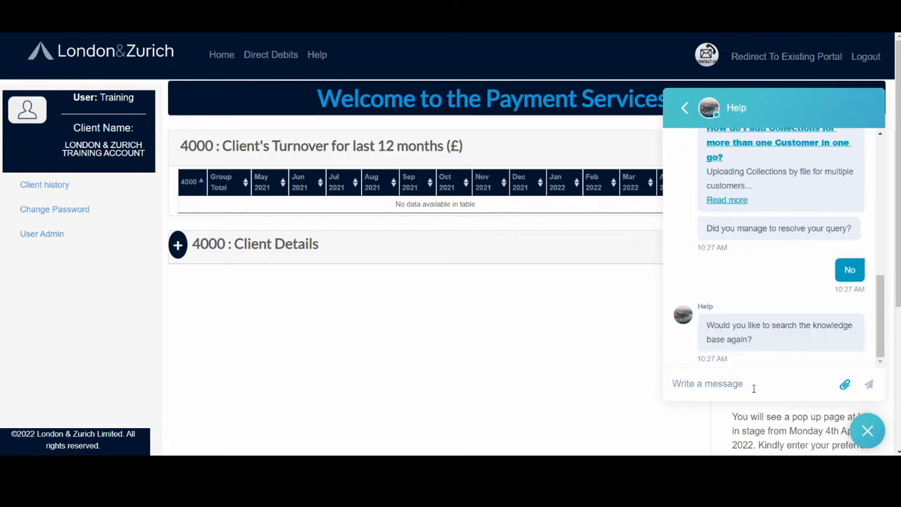
pyautogui.write('Y')
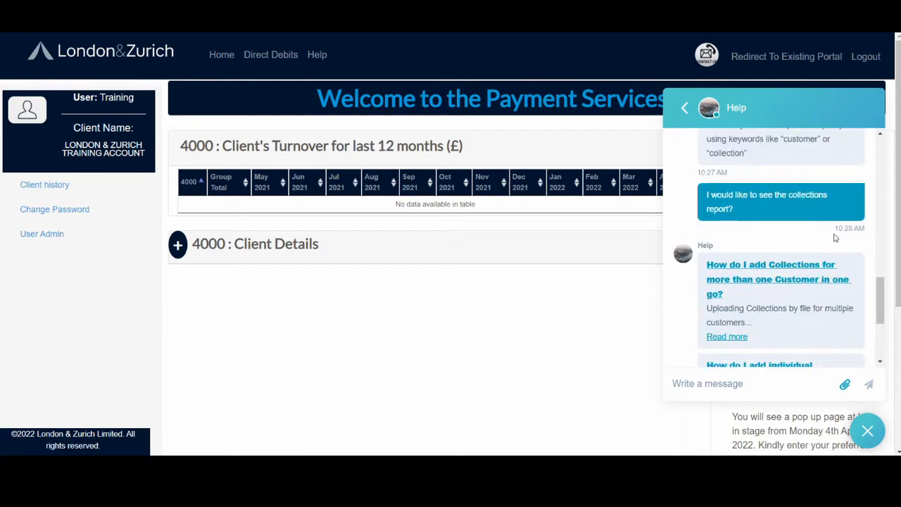
pyautogui.scroll(-3)
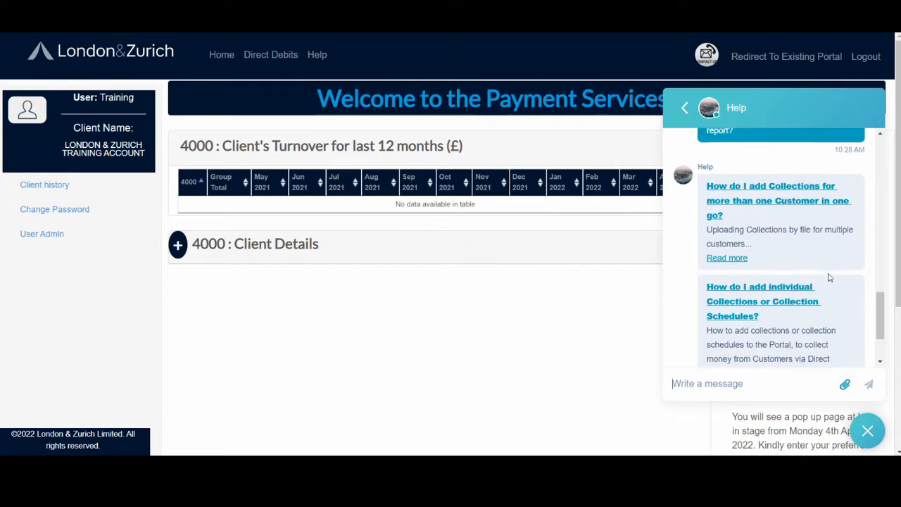
pyautogui.scroll(-3)
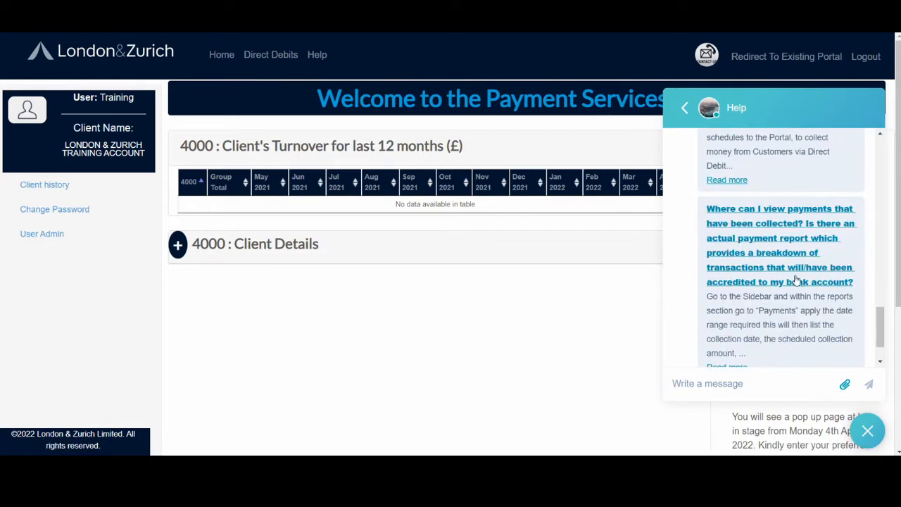
pyautogui.scroll(-3)
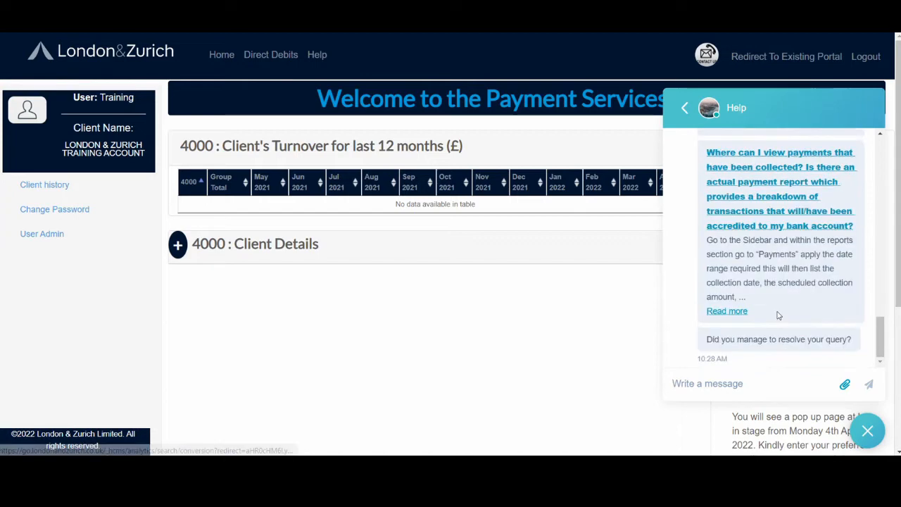
# - Open and scroll the full Help Center article on viewing collected payments
pyautogui.click(727, 310)
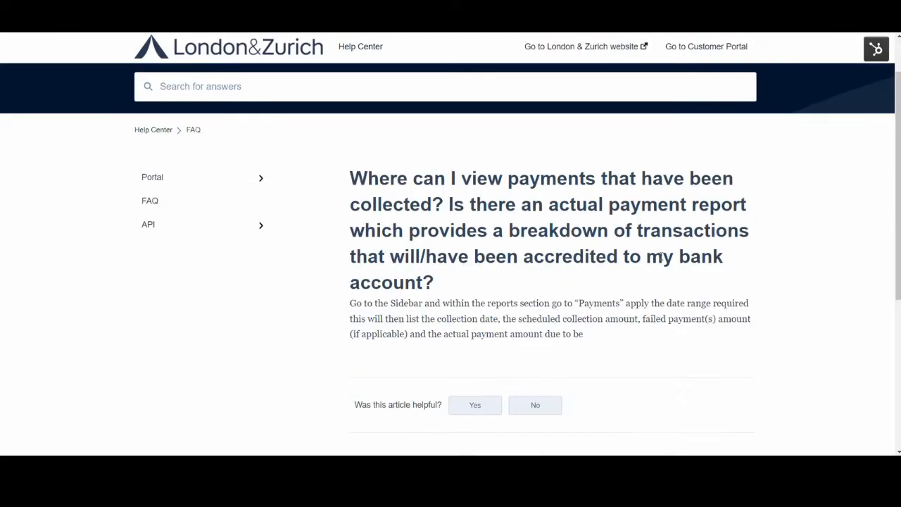
pyautogui.scroll(-3)
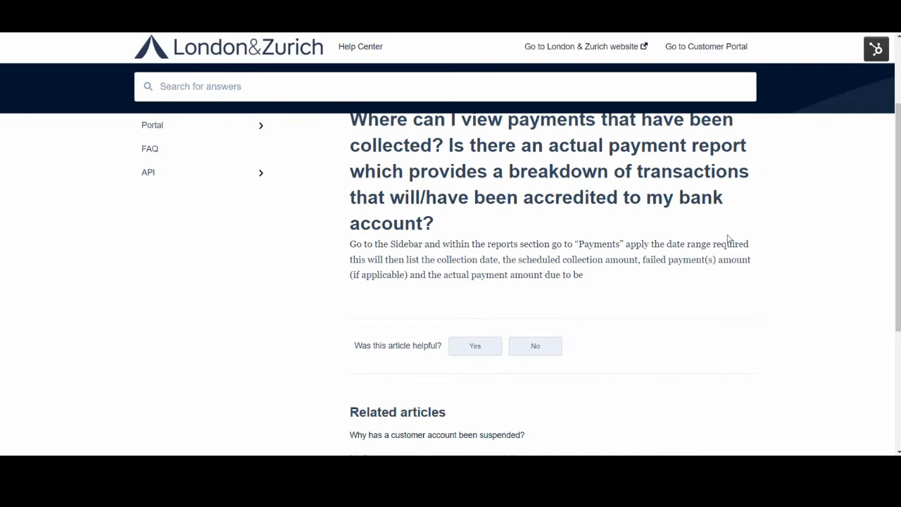
pyautogui.moveTo(765, 266)
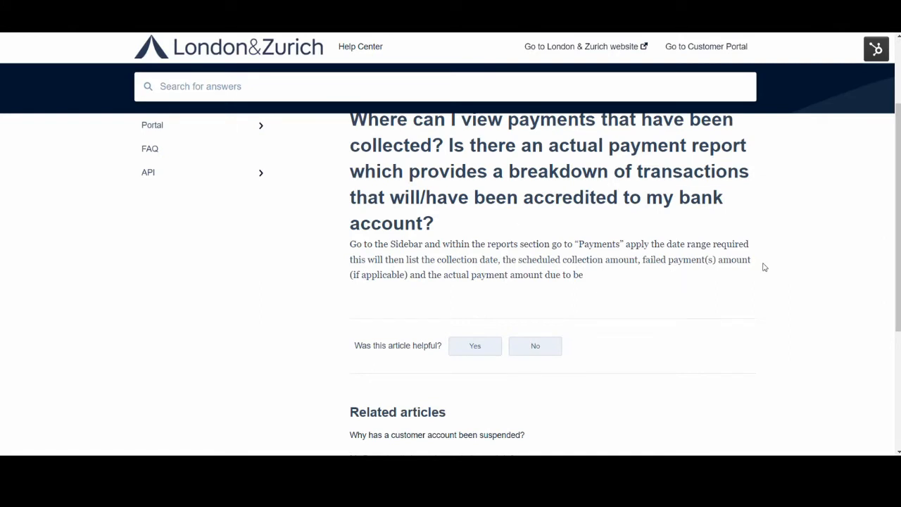
pyautogui.moveTo(734, 255)
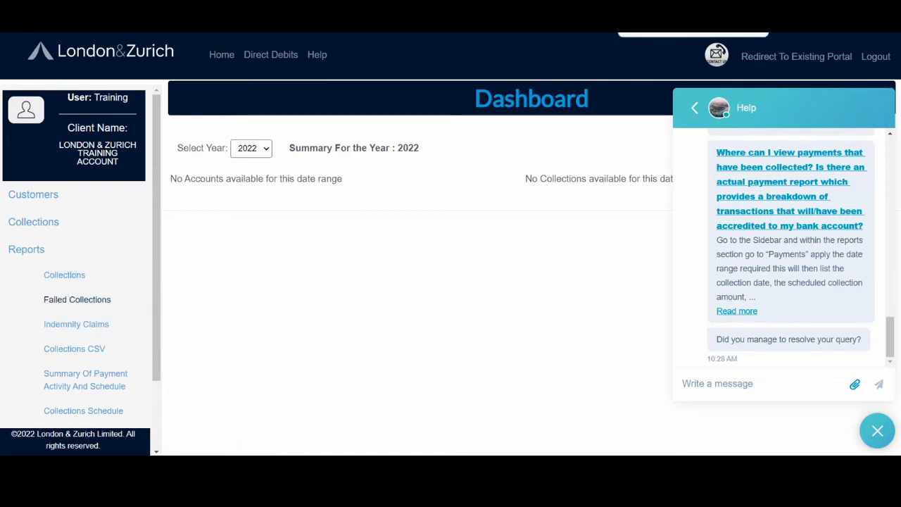
# - Browse the Portal section, open 'How do I add Customers?', then show the FAQ list
pyautogui.click(736, 311)
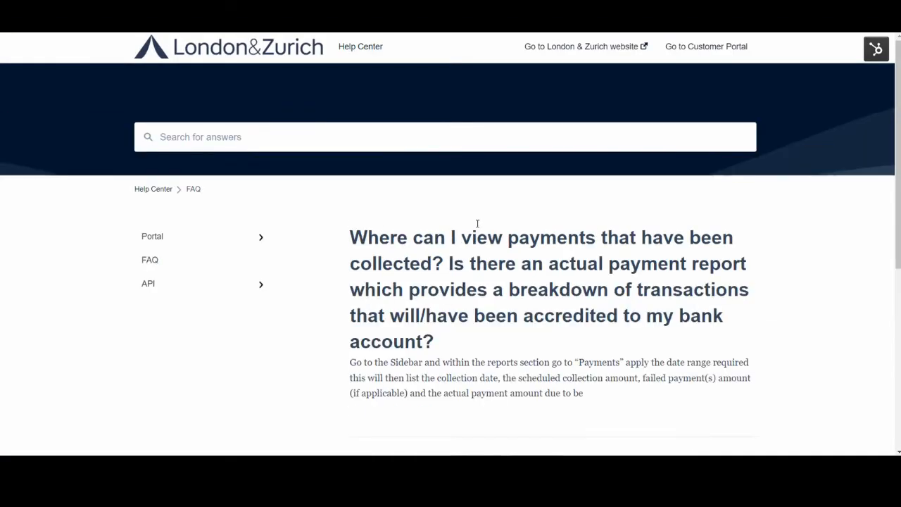
pyautogui.moveTo(648, 209)
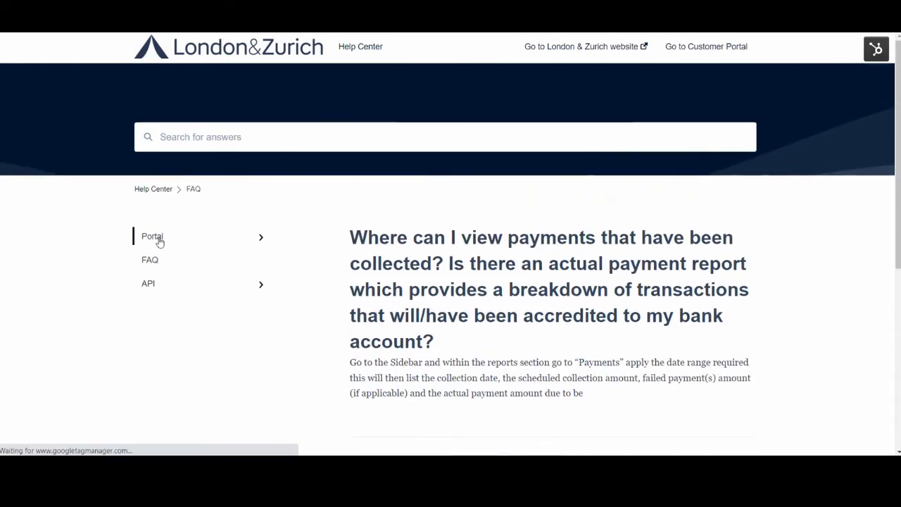
pyautogui.click(152, 236)
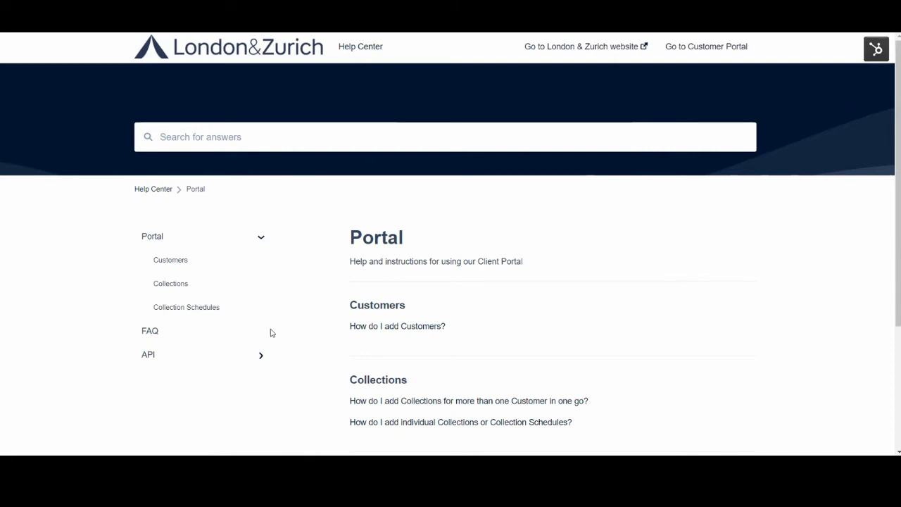
pyautogui.scroll(-3)
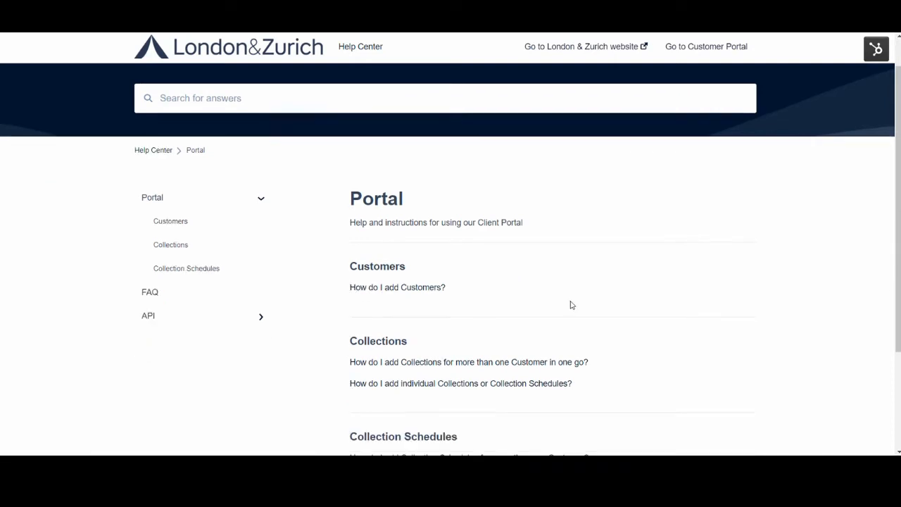
pyautogui.scroll(-3)
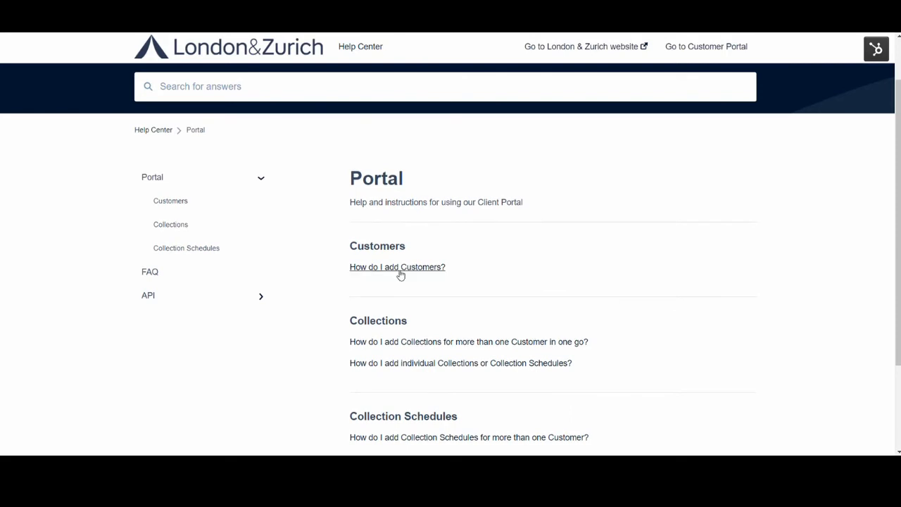
pyautogui.moveTo(397, 267)
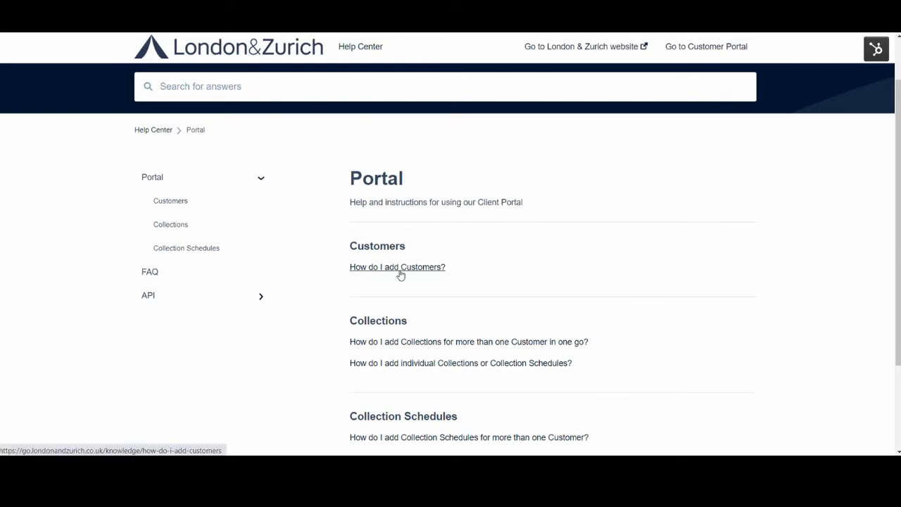
pyautogui.click(397, 267)
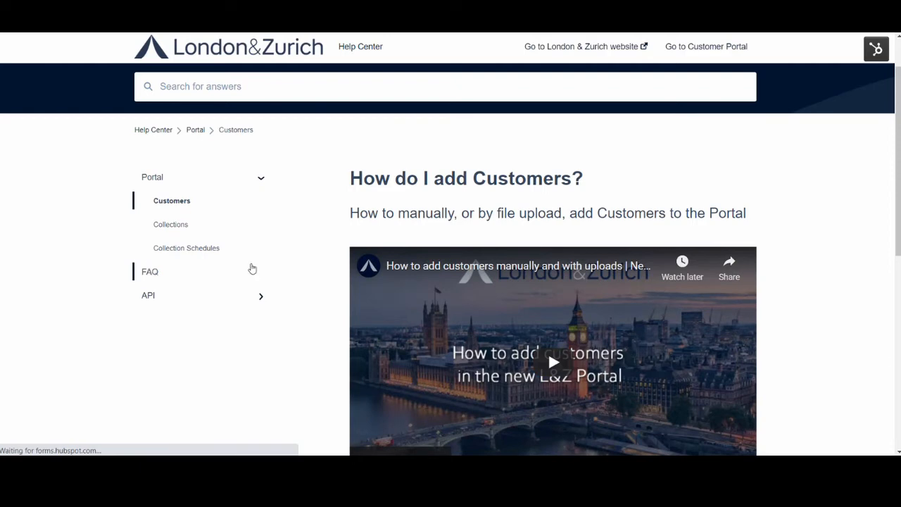
pyautogui.click(150, 271)
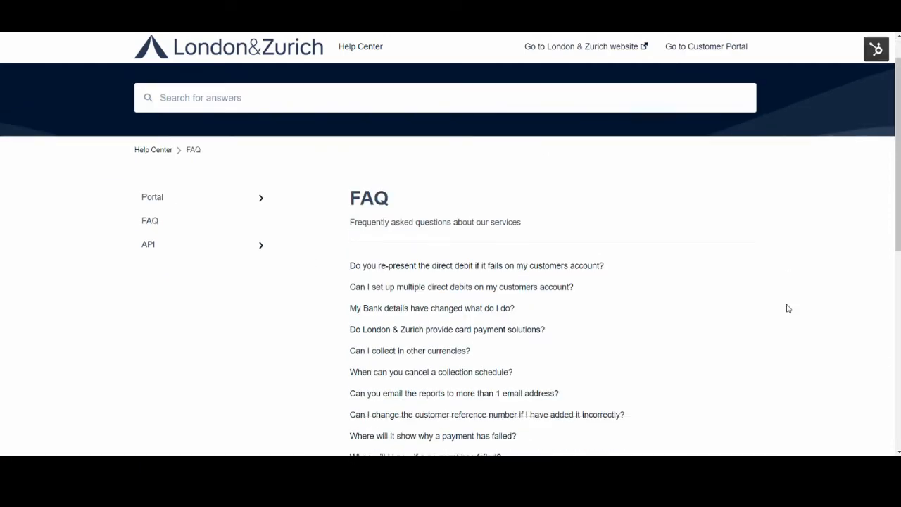
pyautogui.scroll(-3)
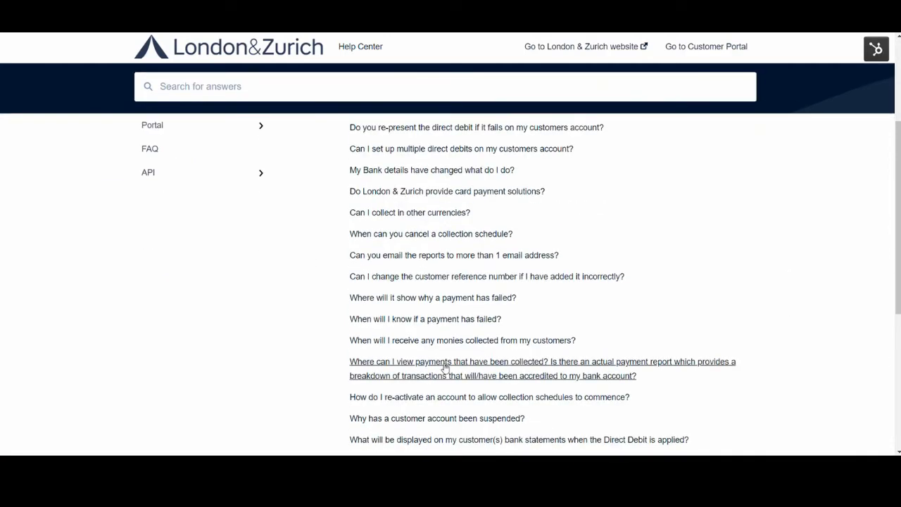
pyautogui.scroll(-3)
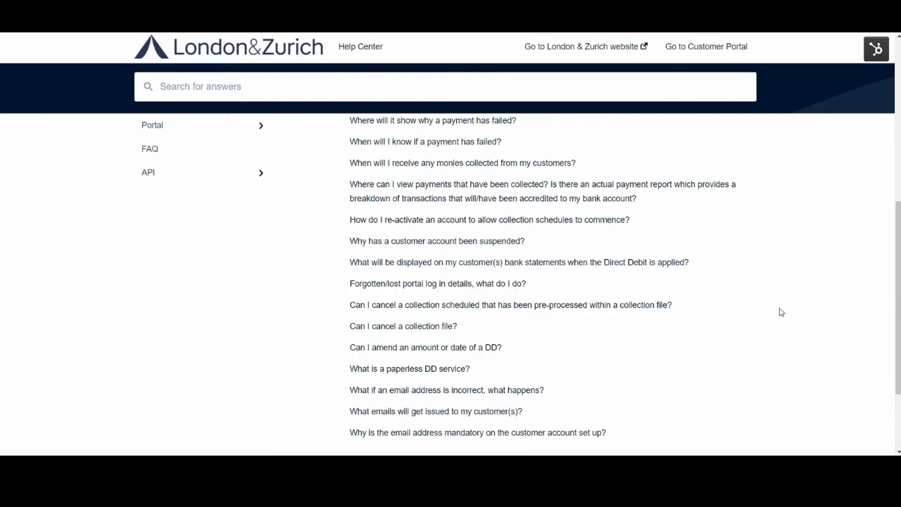
pyautogui.scroll(3)
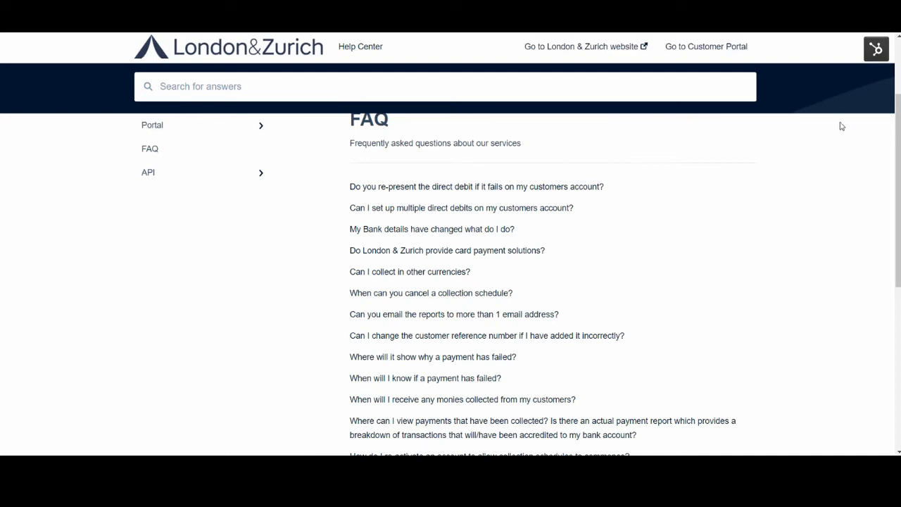
pyautogui.scroll(-3)
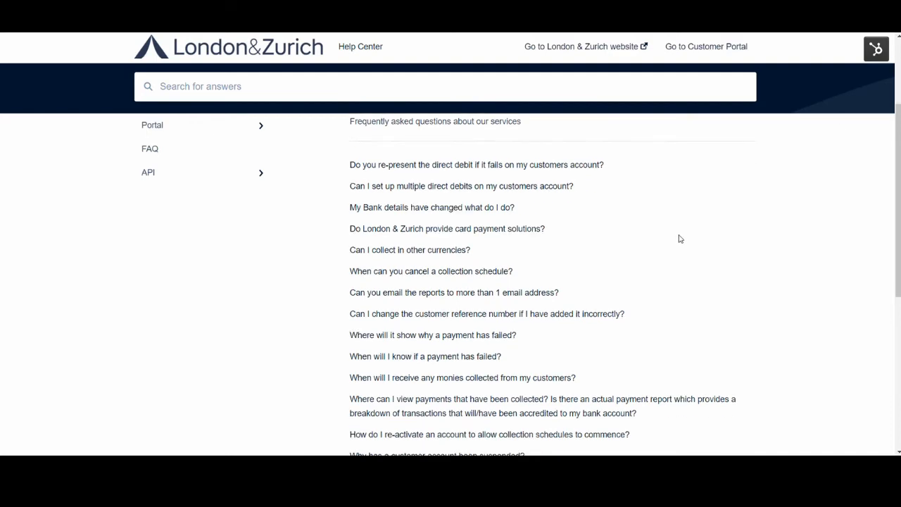
pyautogui.scroll(-3)
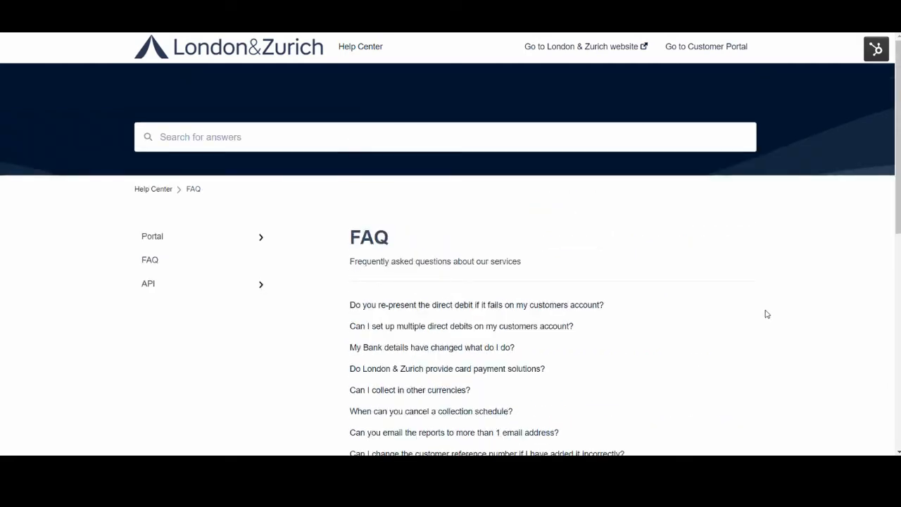
pyautogui.moveTo(706, 314)
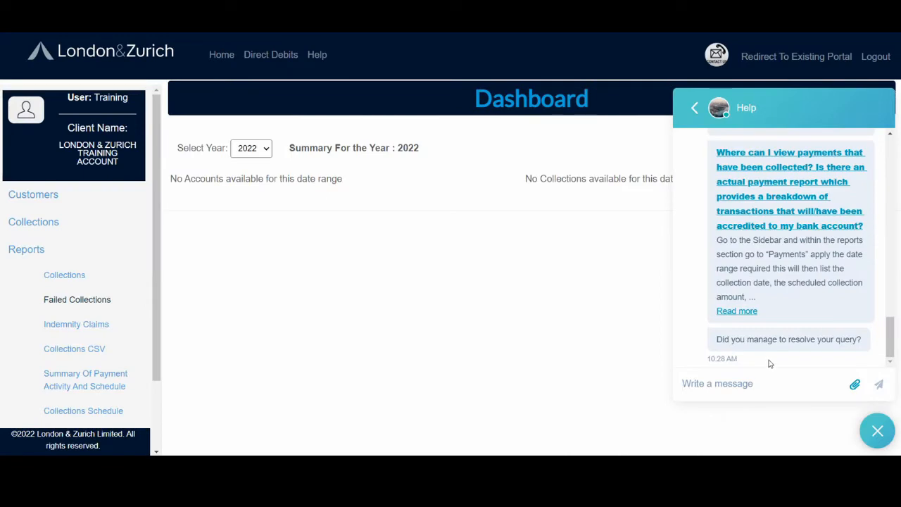
pyautogui.moveTo(795, 361)
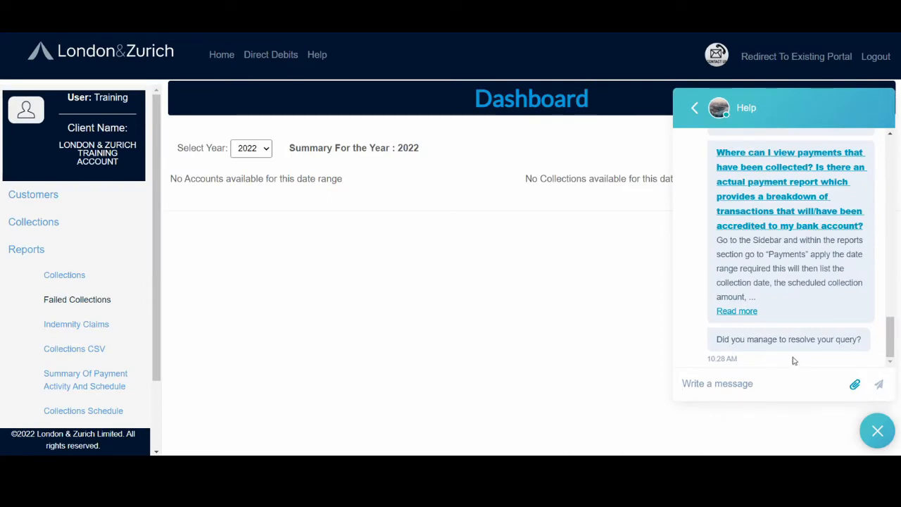
# - Send 'No' twice in reply to the help chat's follow-up questions
pyautogui.write('No')
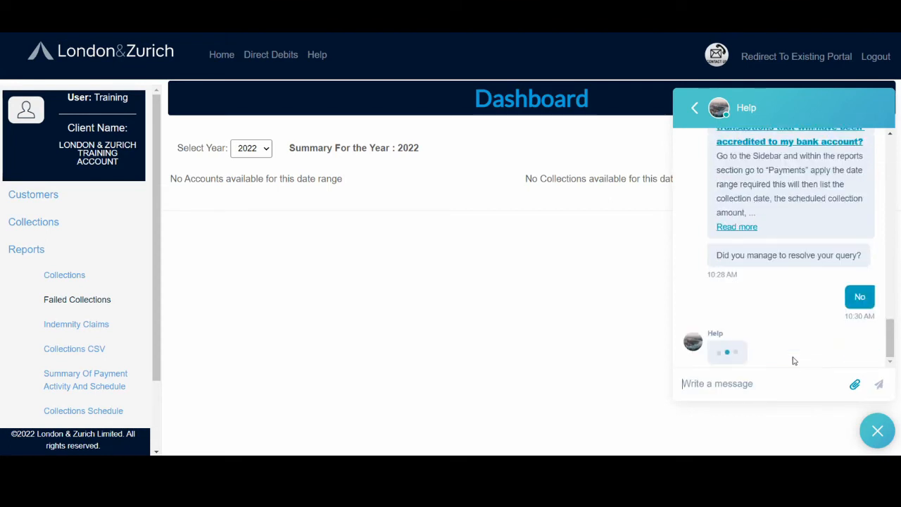
pyautogui.click(860, 297)
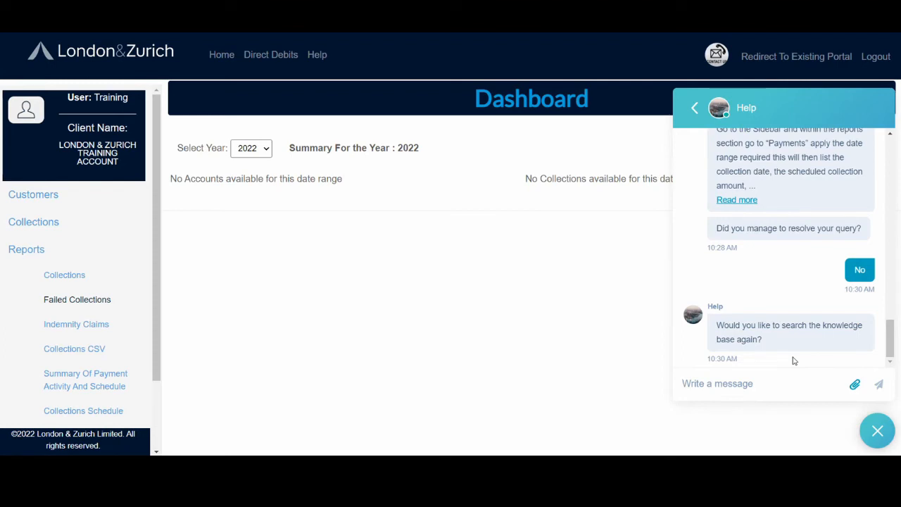
pyautogui.write('No')
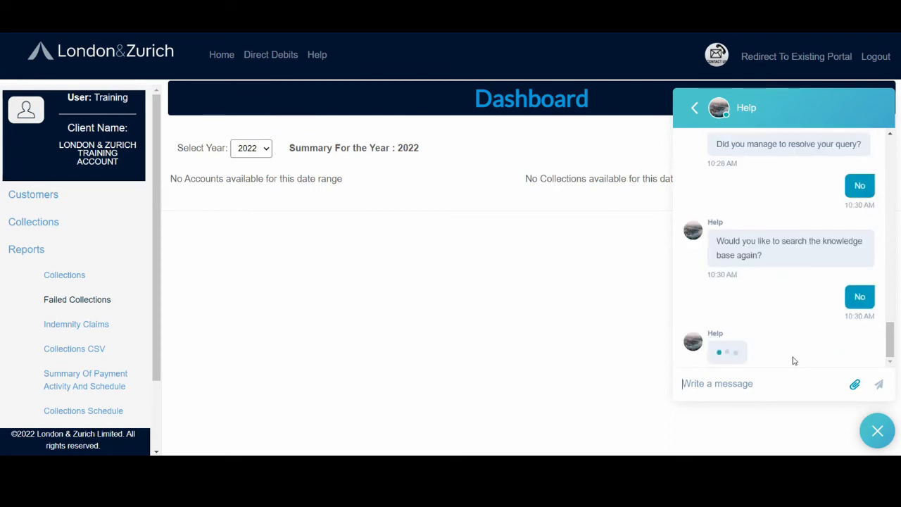
pyautogui.click(859, 296)
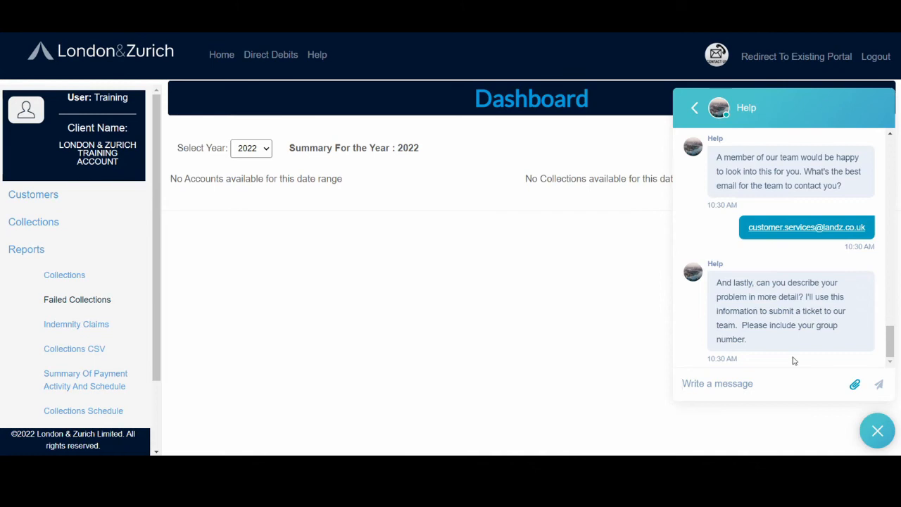
# - Write the problem description mentioning group number 0007 in the chat message box
pyautogui.click(760, 383)
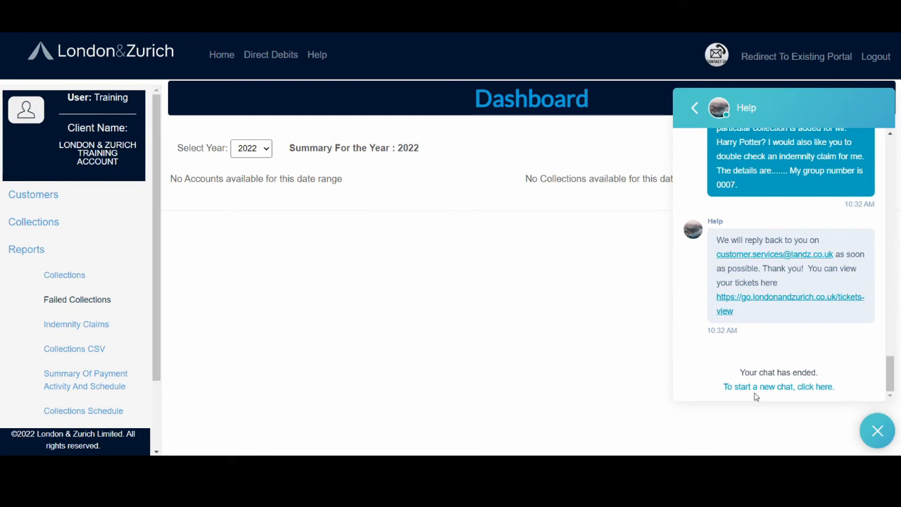
pyautogui.moveTo(758, 317)
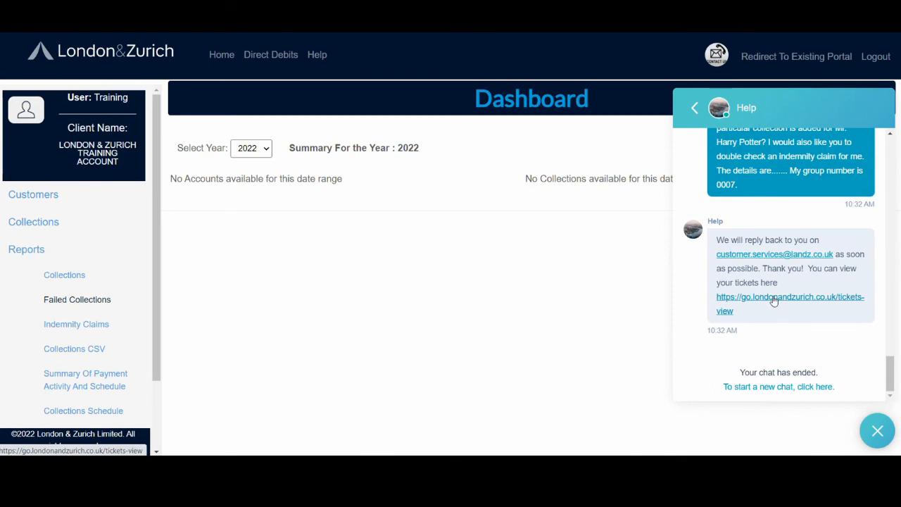
# - Follow the chat's link to the Tickets Portal listing the Received from Bot tickets
pyautogui.click(790, 296)
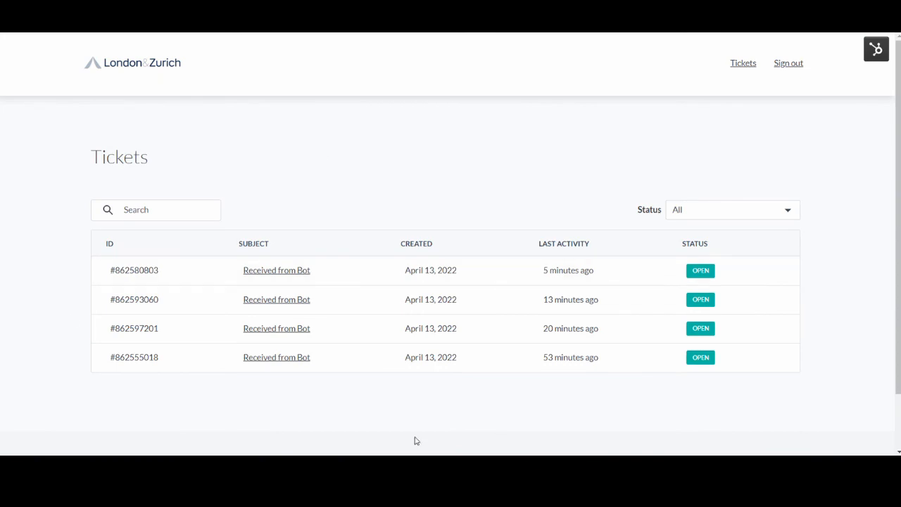
pyautogui.moveTo(760, 269)
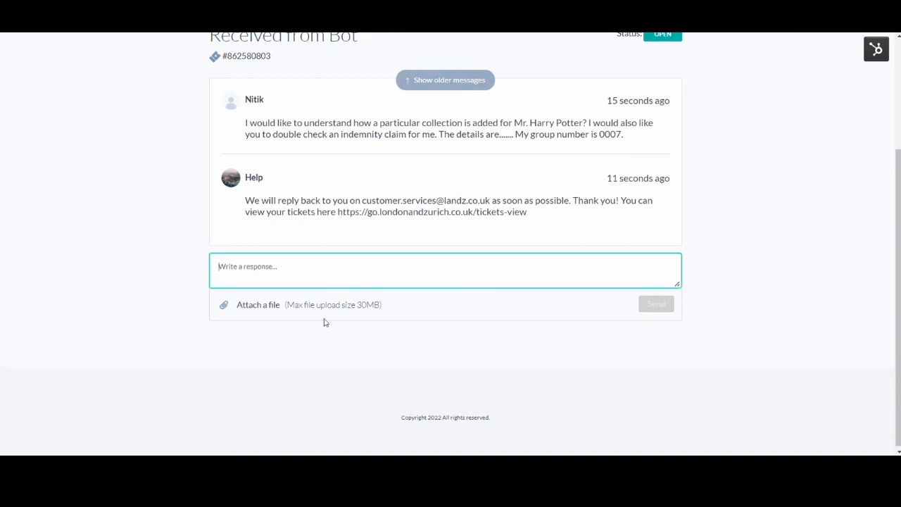
pyautogui.moveTo(549, 341)
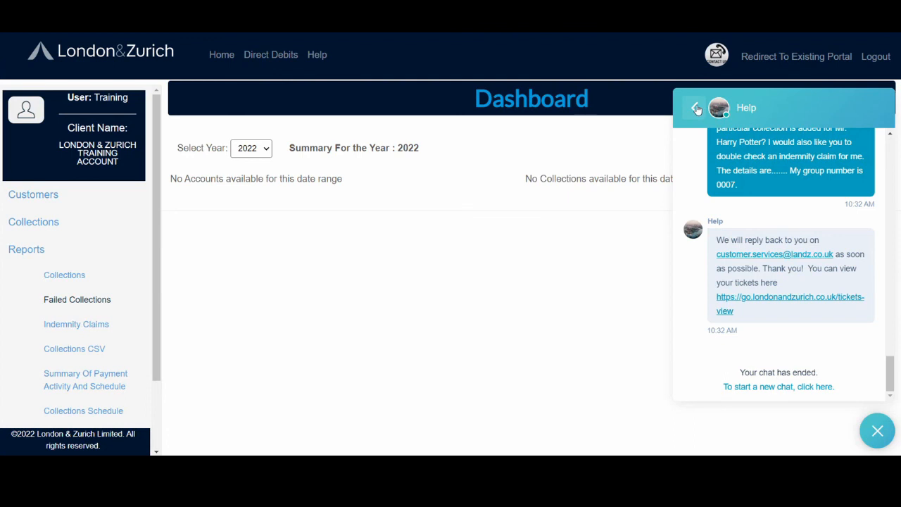
# - Go back twice from the ended chat to the Conversations list
pyautogui.click(696, 109)
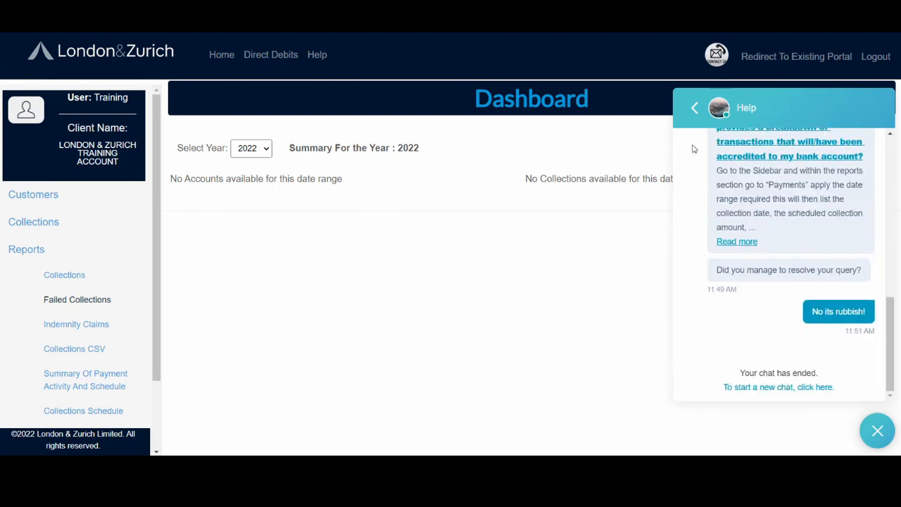
pyautogui.click(695, 108)
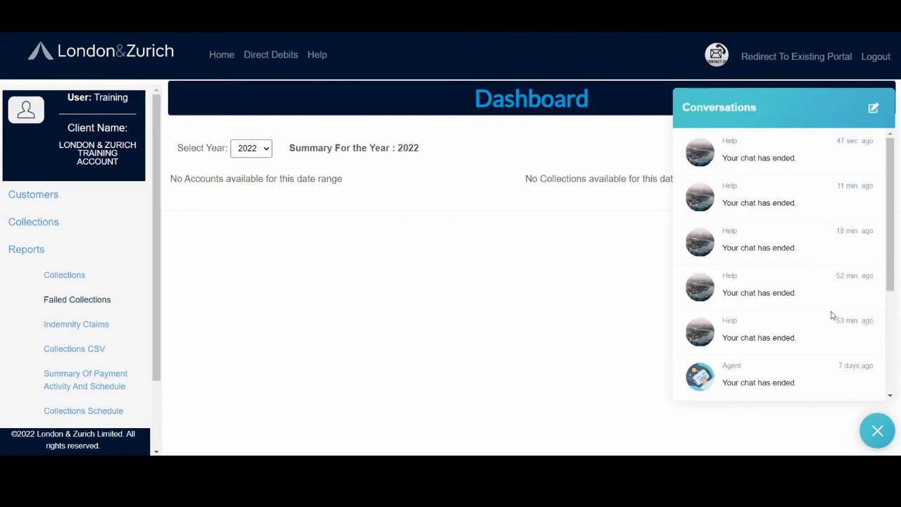